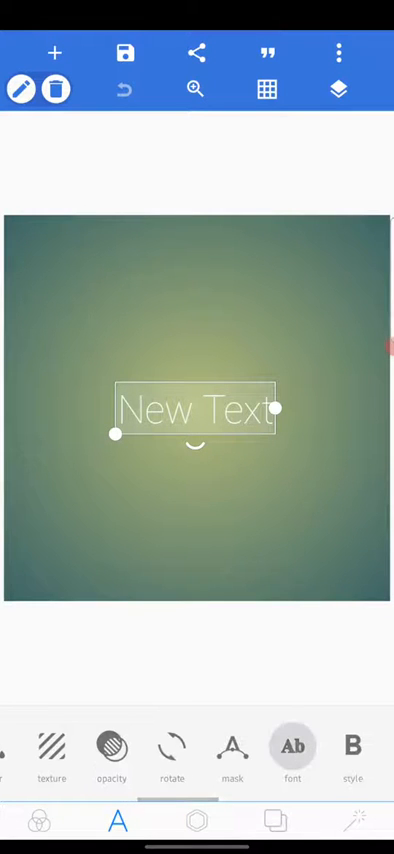
# Step: Open the text's font picker and scroll the built-in FONTS list for Montserrat
pyautogui.click(293, 747)
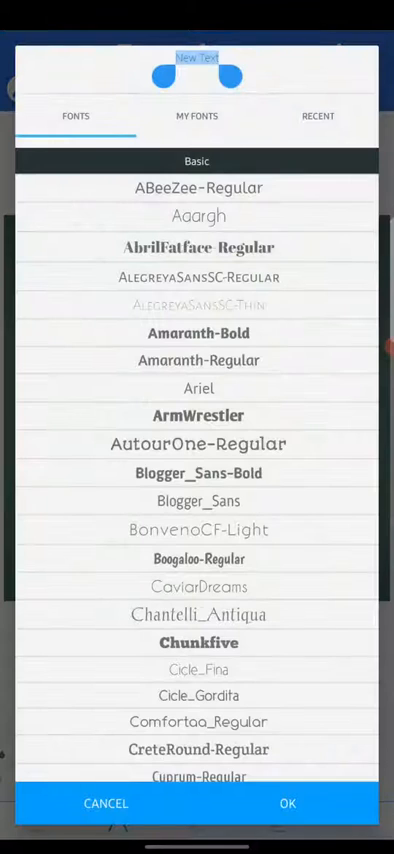
pyautogui.scroll(-3)
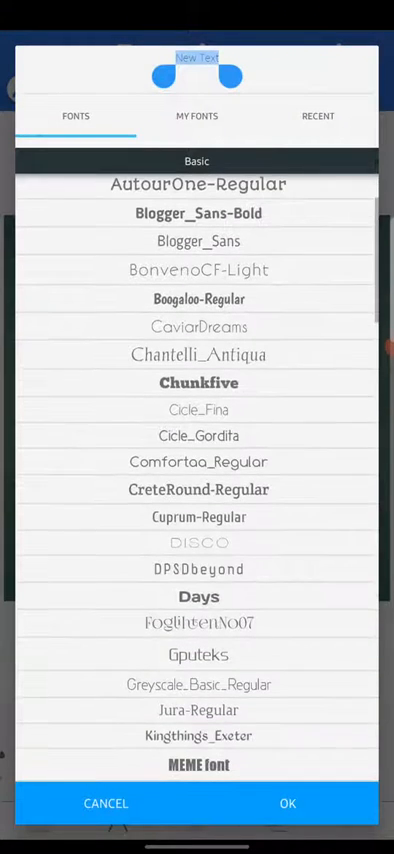
pyautogui.scroll(-3)
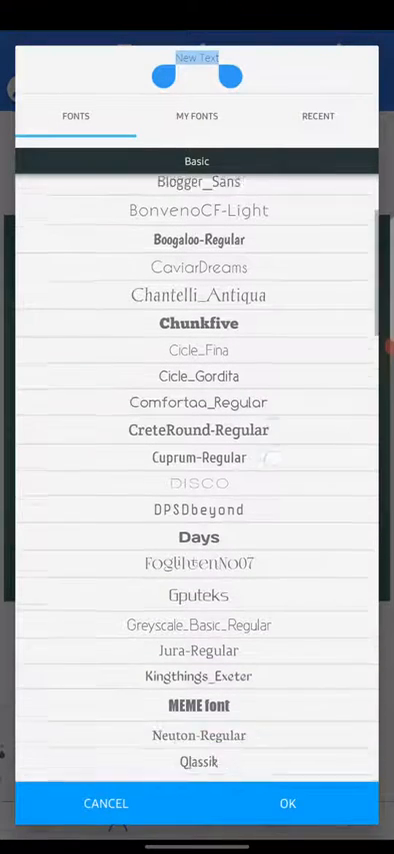
pyautogui.scroll(-3)
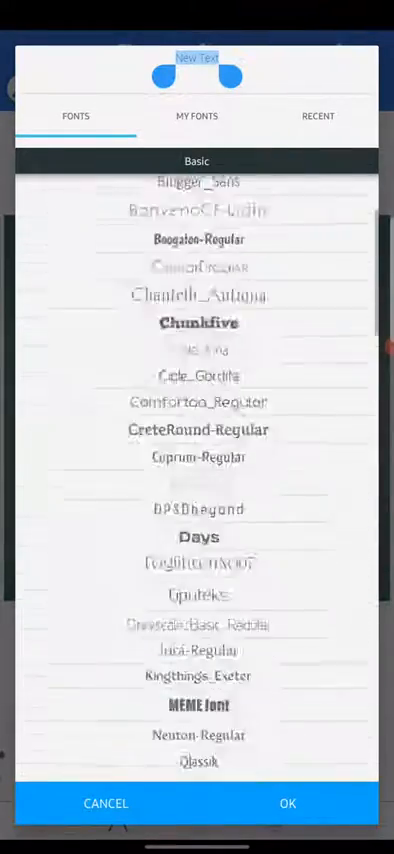
# Step: Scroll through the MY FONTS list of imported fonts looking for Montserrat
pyautogui.click(196, 115)
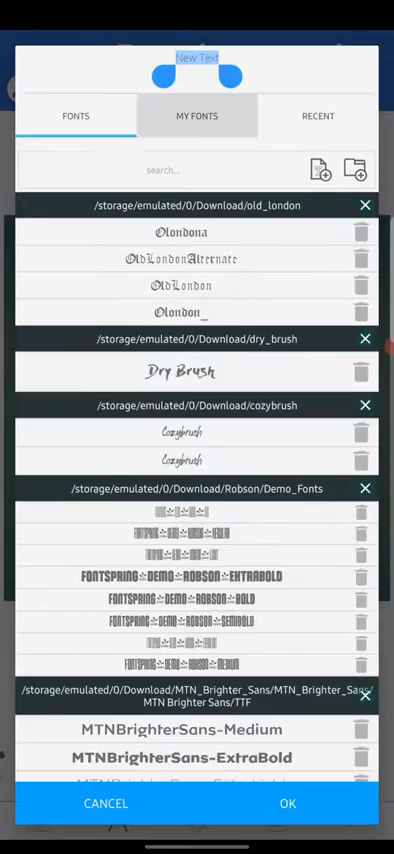
pyautogui.scroll(-3)
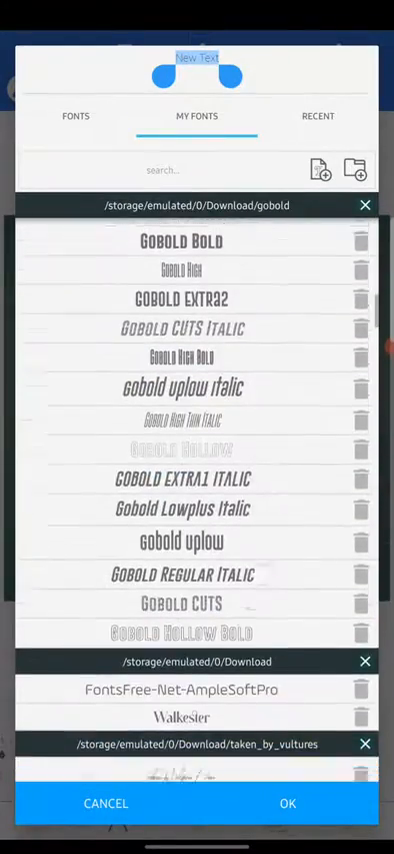
pyautogui.scroll(-3)
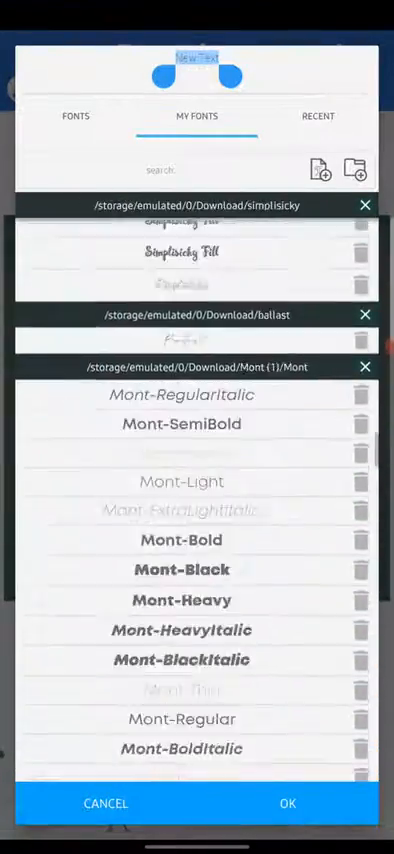
pyautogui.scroll(-3)
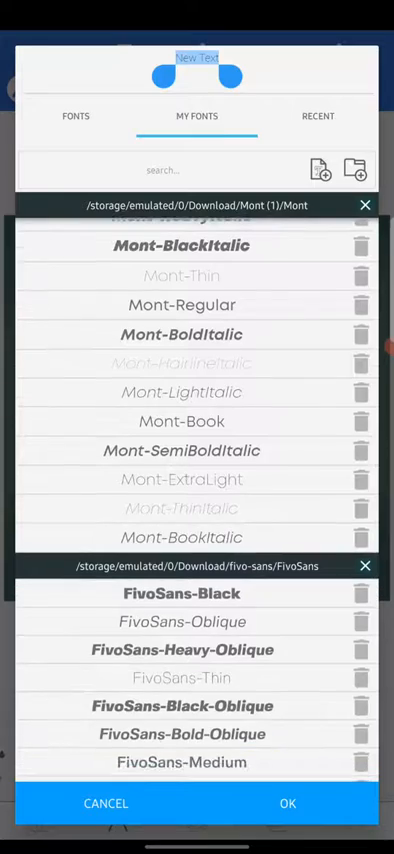
pyautogui.scroll(-3)
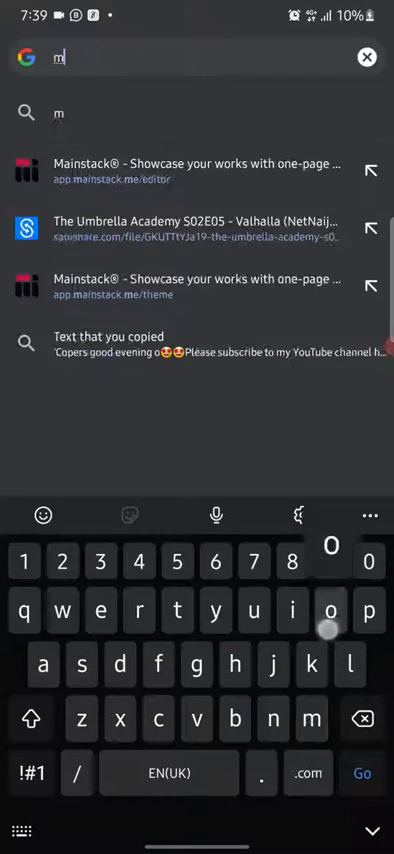
# Step: Search 'montserrat full family font' and scroll to the 1001 Fonts Montserrat Font Family result
pyautogui.write('ontserrat+fu')
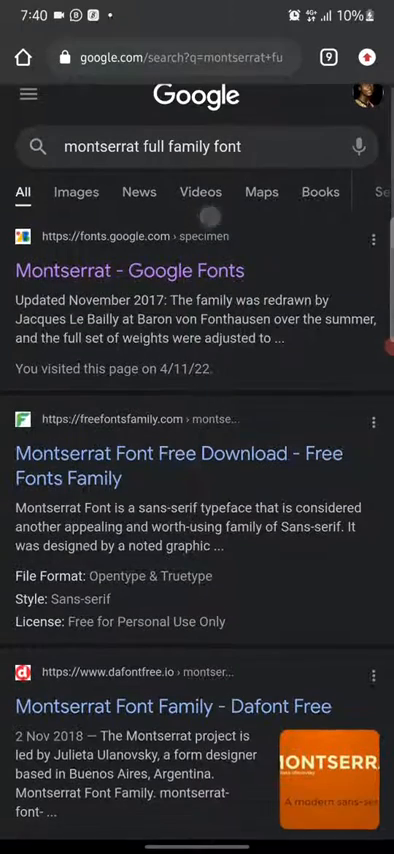
pyautogui.scroll(-3)
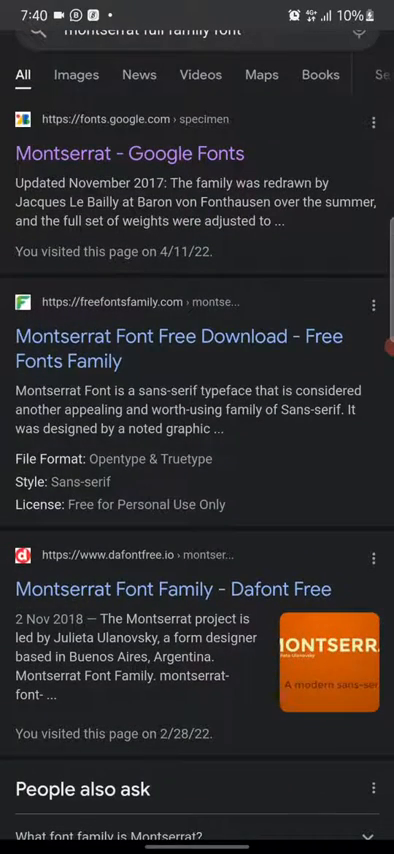
pyautogui.scroll(-3)
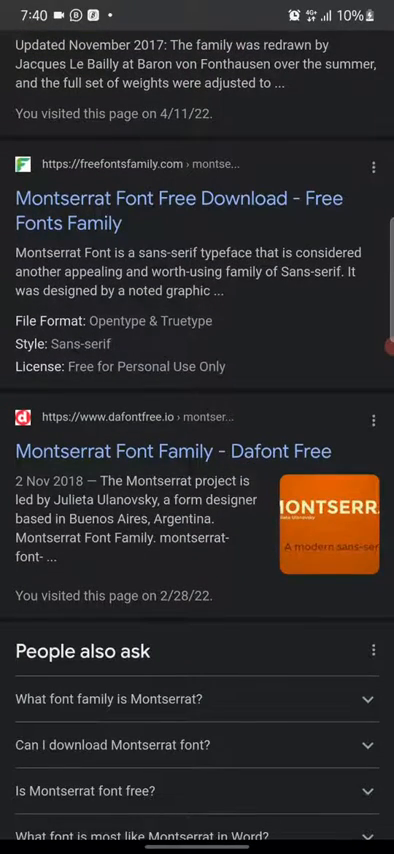
pyautogui.scroll(-3)
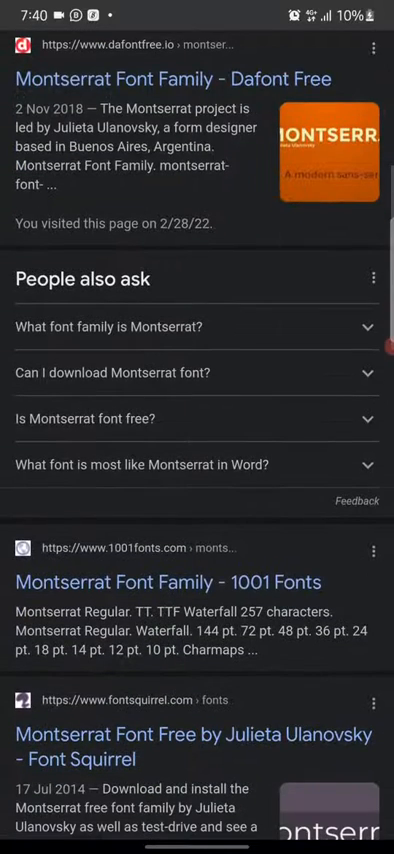
pyautogui.scroll(-3)
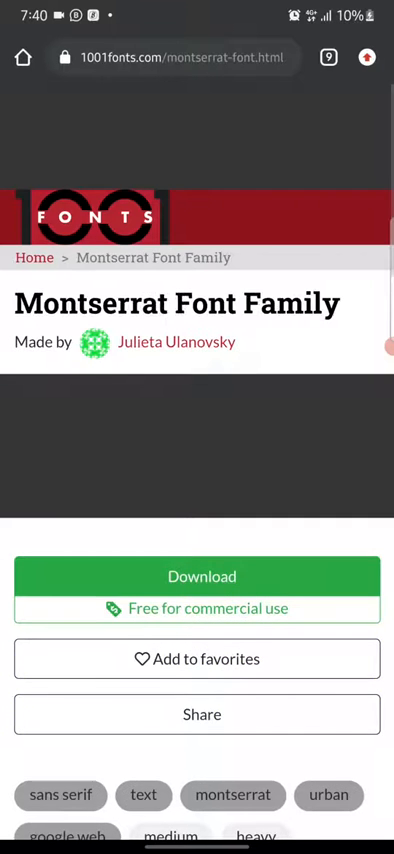
# Step: Download the Montserrat family from 1001 Fonts and open the archive with ZArchiver
pyautogui.scroll(-3)
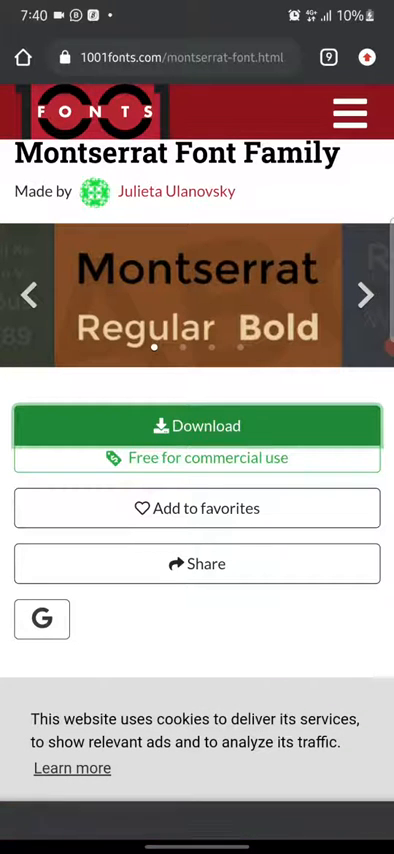
pyautogui.click(197, 426)
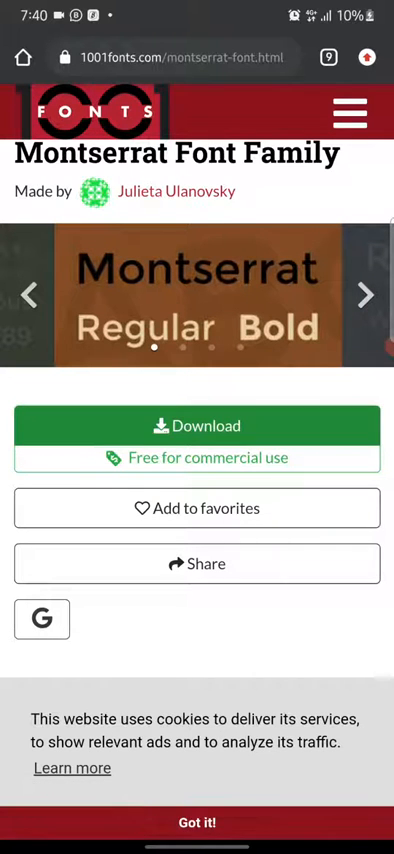
pyautogui.click(197, 425)
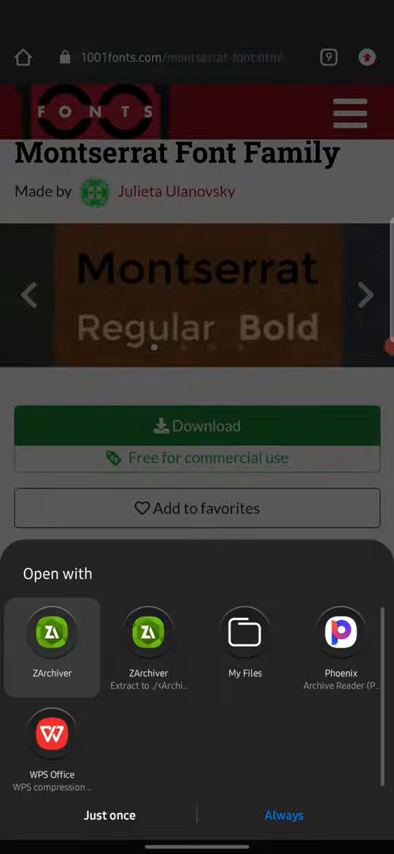
pyautogui.click(245, 645)
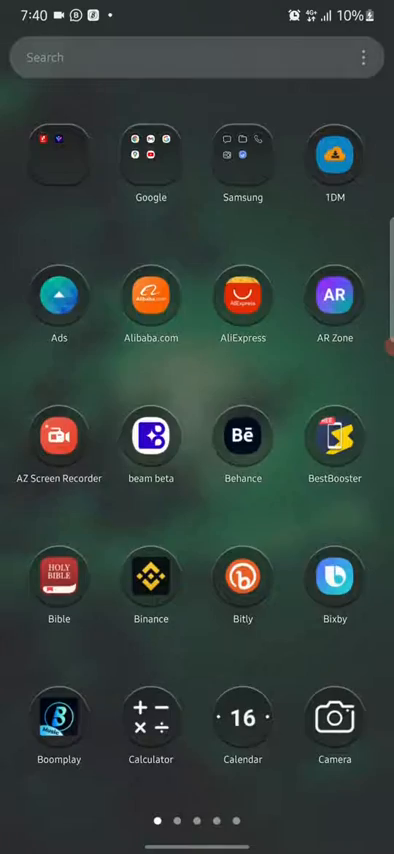
# Step: Return to PixelLab, reopen Font's MY FONTS tab and bring up the add-folder browser
pyautogui.hscroll(-3)
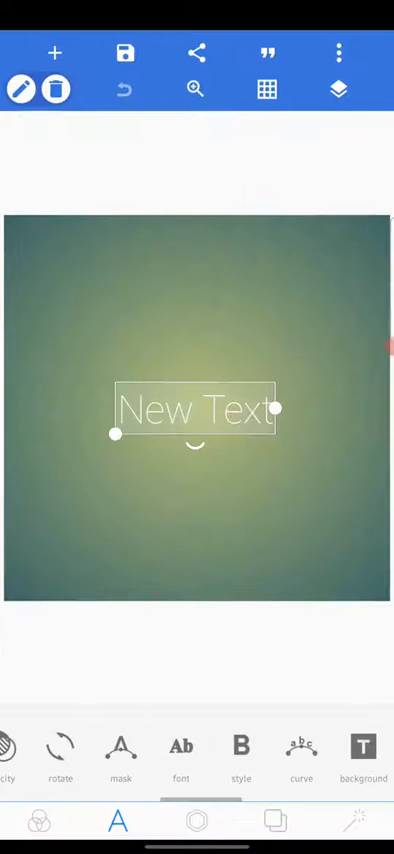
pyautogui.click(181, 747)
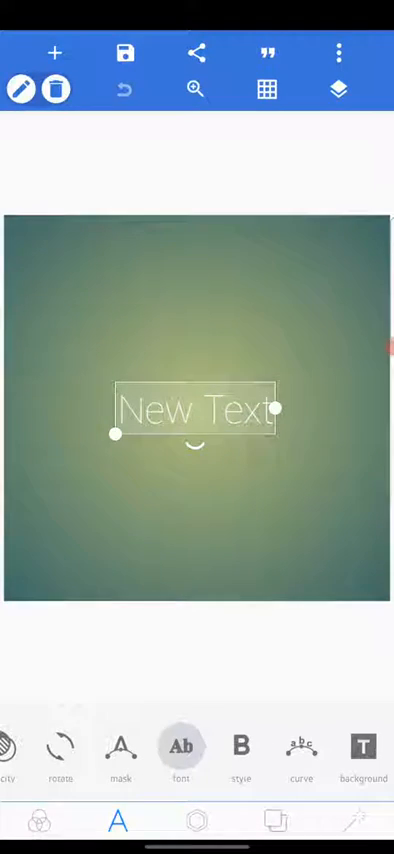
pyautogui.click(181, 746)
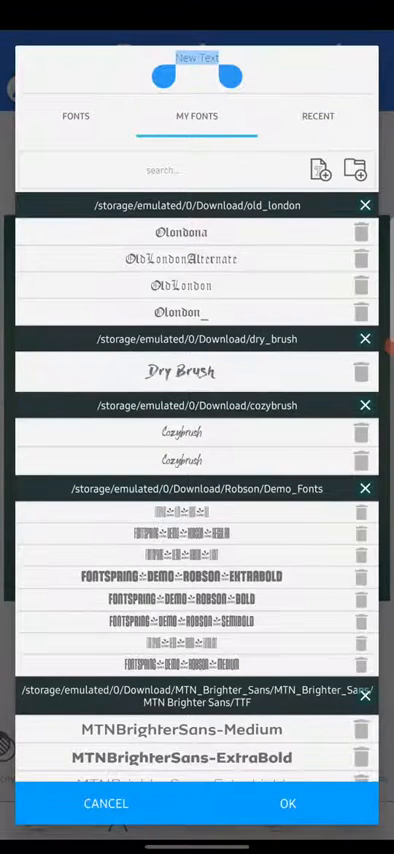
pyautogui.scroll(-3)
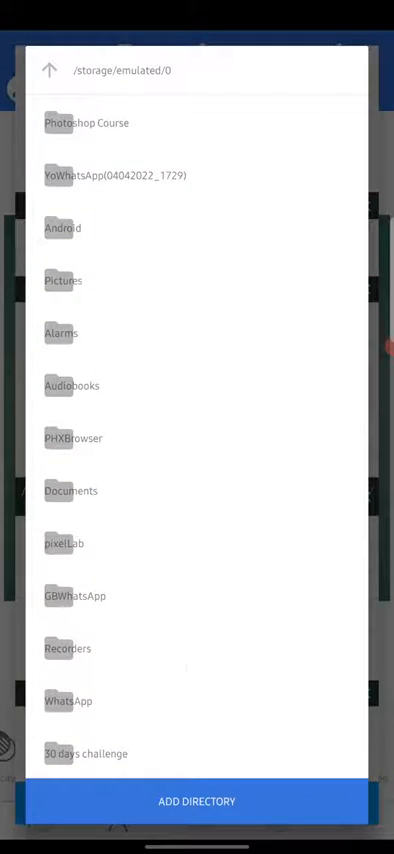
# Step: Open the Download folder and add the Montserrat folder as a font directory
pyautogui.scroll(-3)
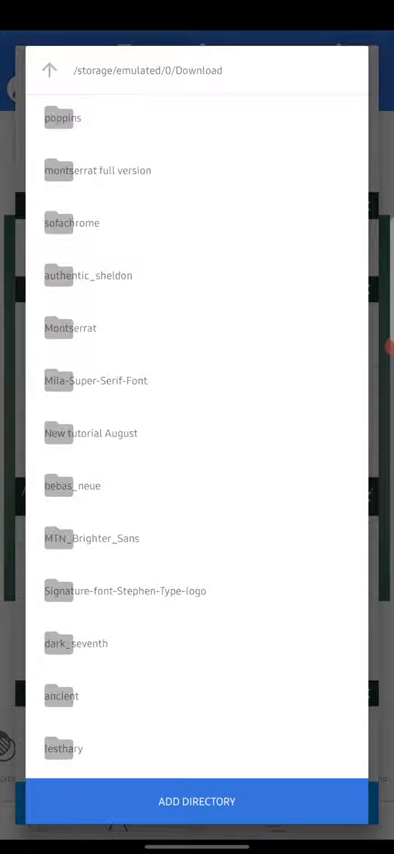
pyautogui.click(70, 328)
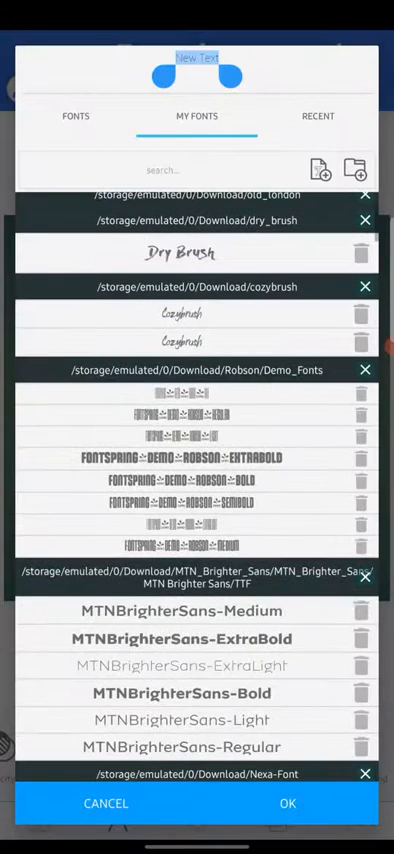
# Step: Scroll the updated My Fonts list to review the added Montserrat folder
pyautogui.scroll(-3)
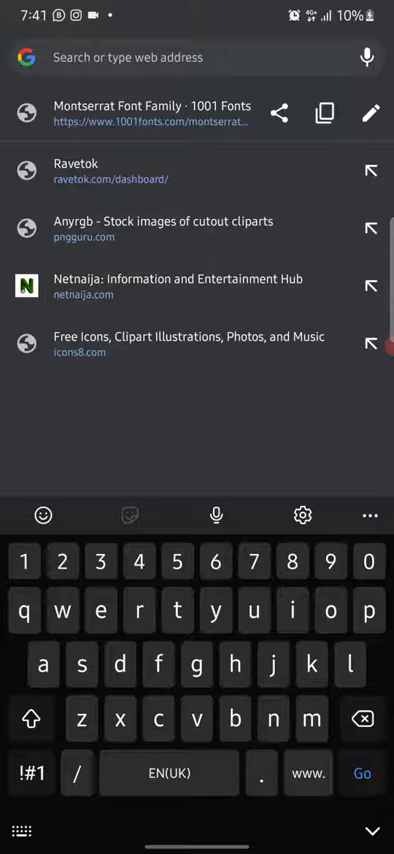
# Step: Enter 'fdafont' in Chrome's address bar to bring up dafont suggestions
pyautogui.click(157, 664)
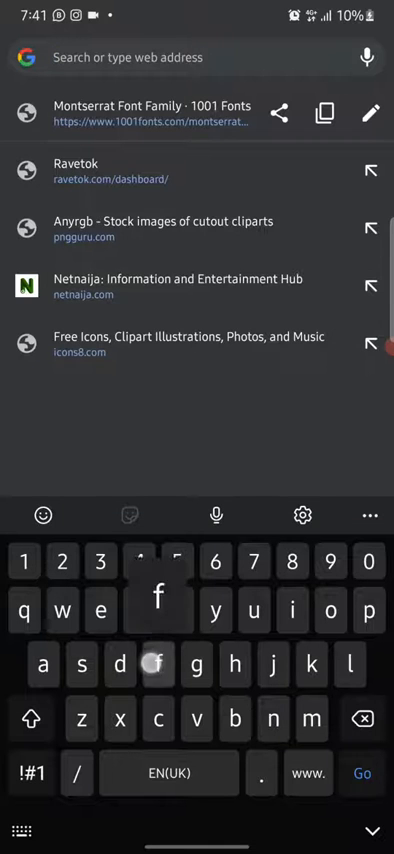
pyautogui.write('fdafont')
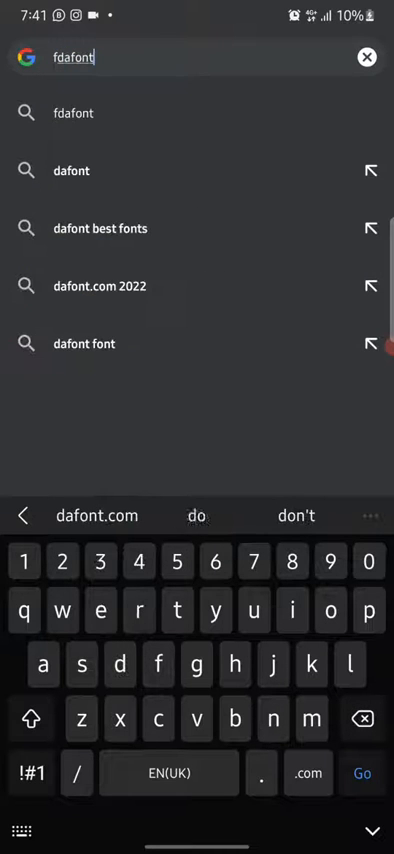